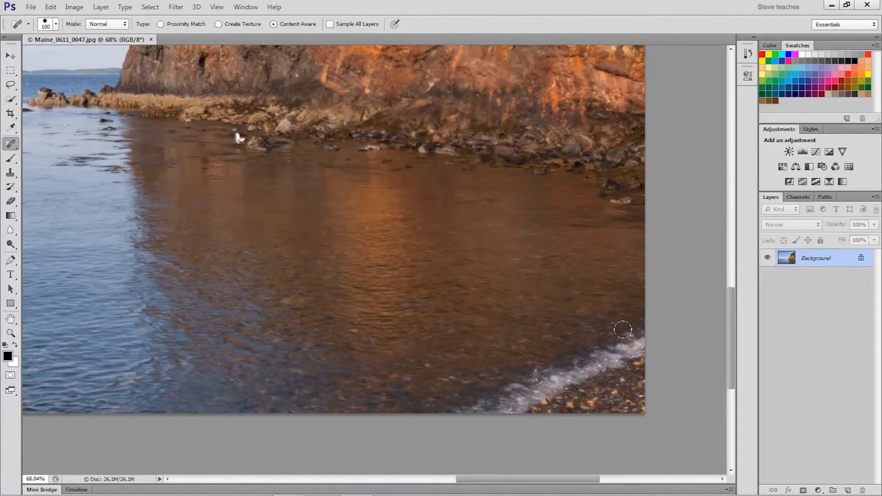
mouse_move(649, 353)
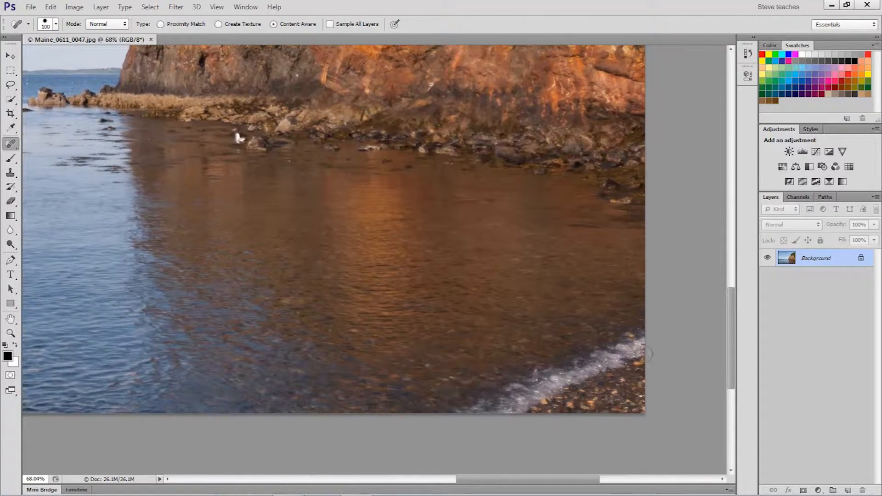
mouse_move(628, 322)
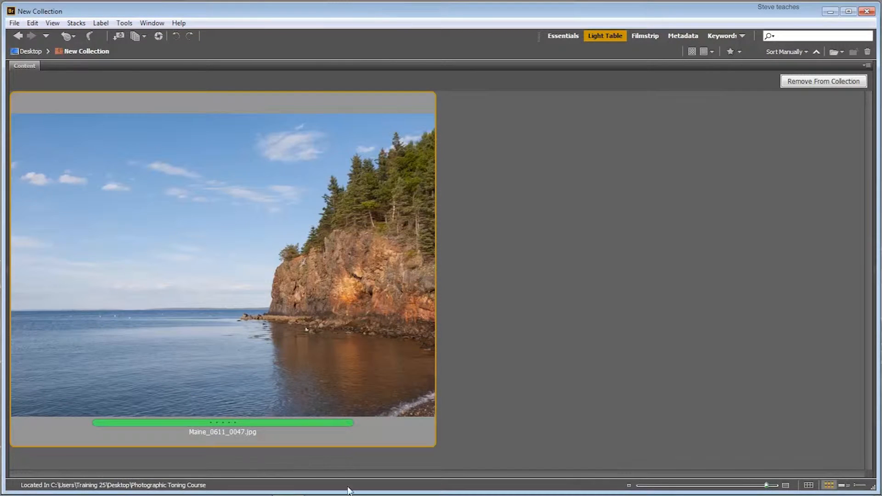
- Launch Photoshop CC 2015 from Bridge to open the Maine_0611_0047.jpg coastline photo
click(321, 485)
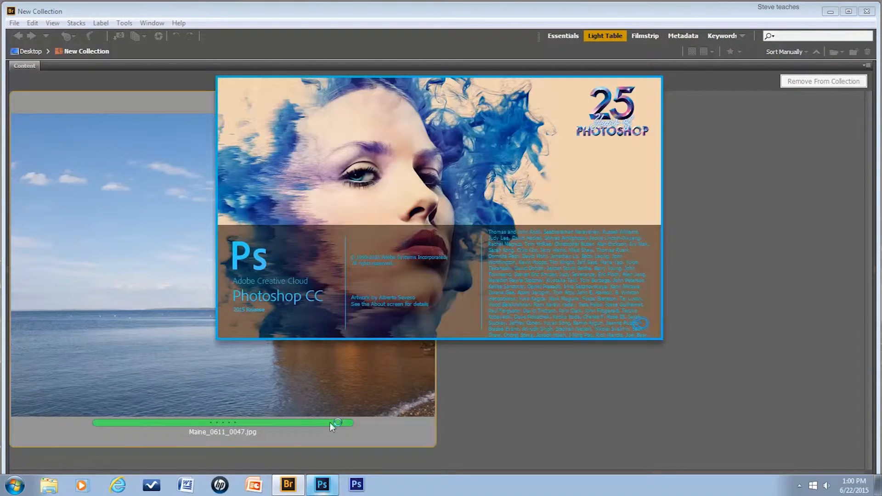